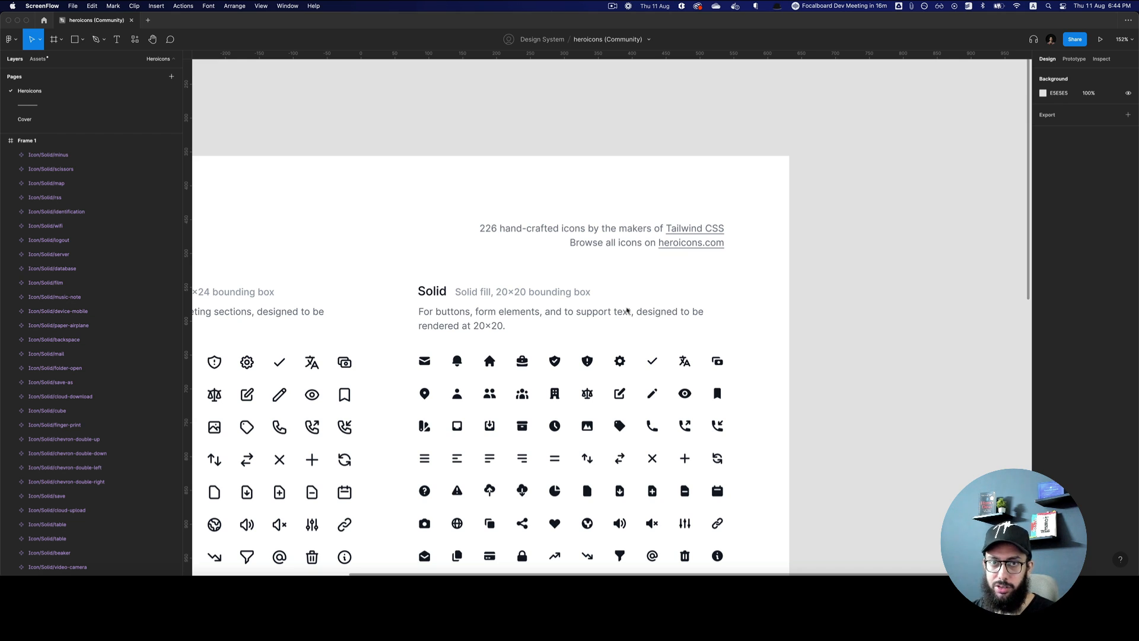
{"action": "mouse_move", "coordinate": [862, 321]}
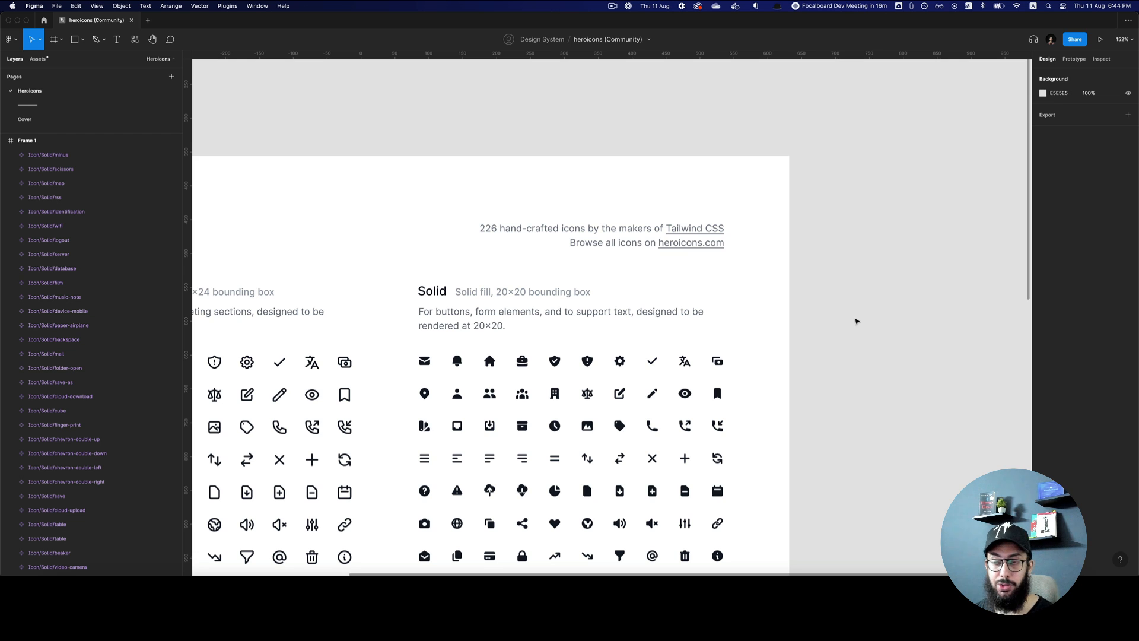
Select all Icon/Solid layers and add an SVG export setting for them
{"action": "scroll", "scroll_direction": "down", "scroll_amount": 3}
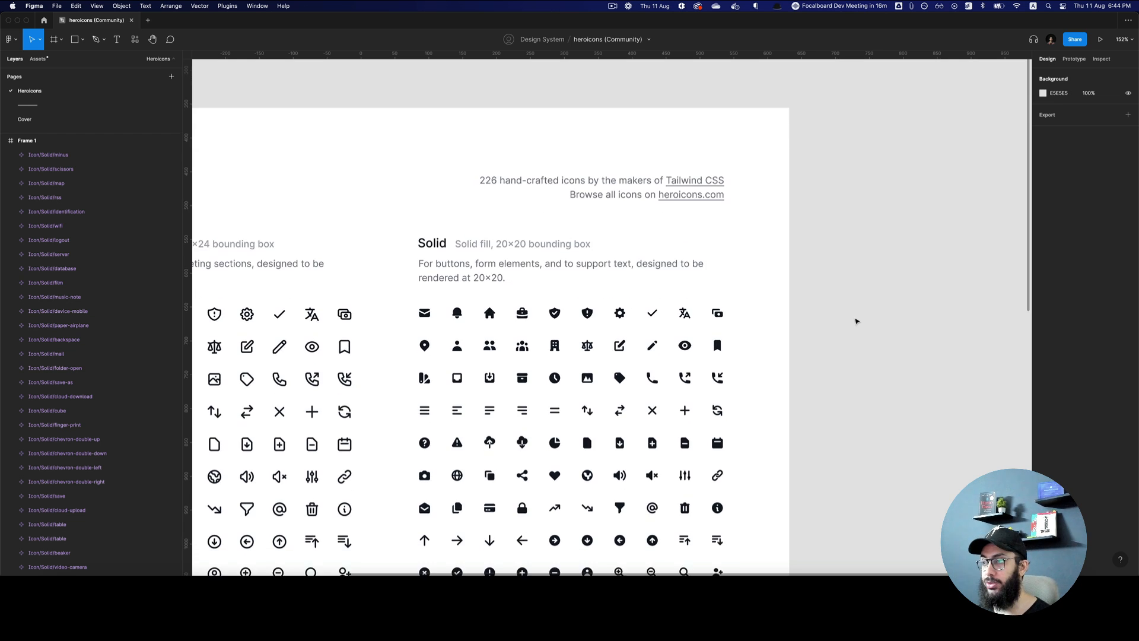
{"action": "scroll", "scroll_direction": "down", "scroll_amount": 3}
{"action": "type", "text": "home"}
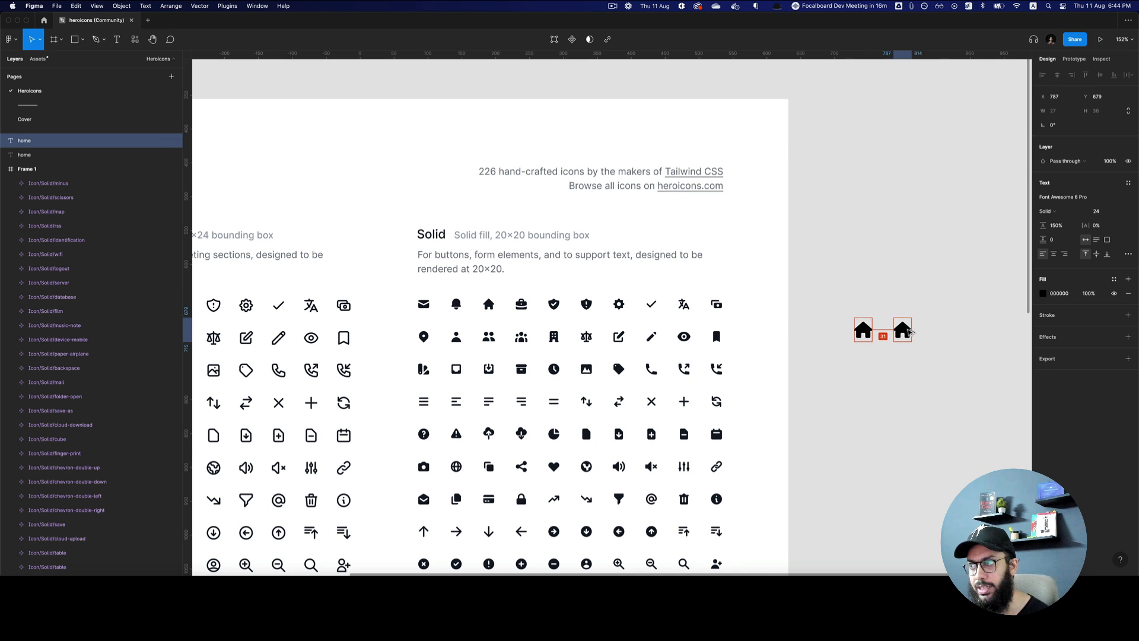
{"action": "type", "text": "ARROW"}
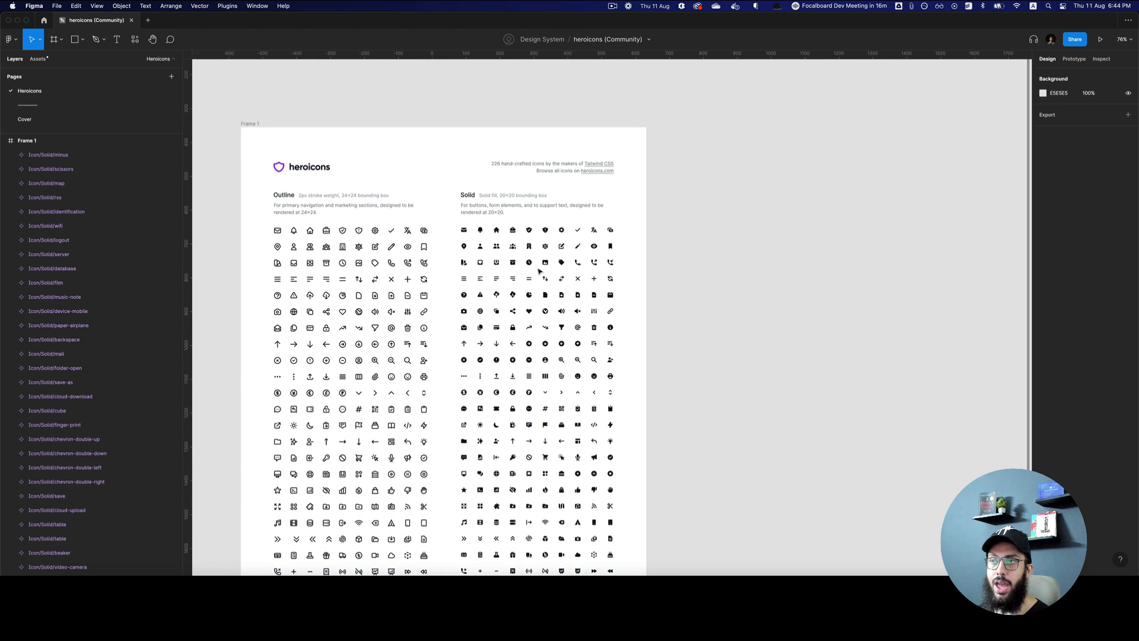
{"action": "scroll", "scroll_direction": "down", "scroll_amount": 3}
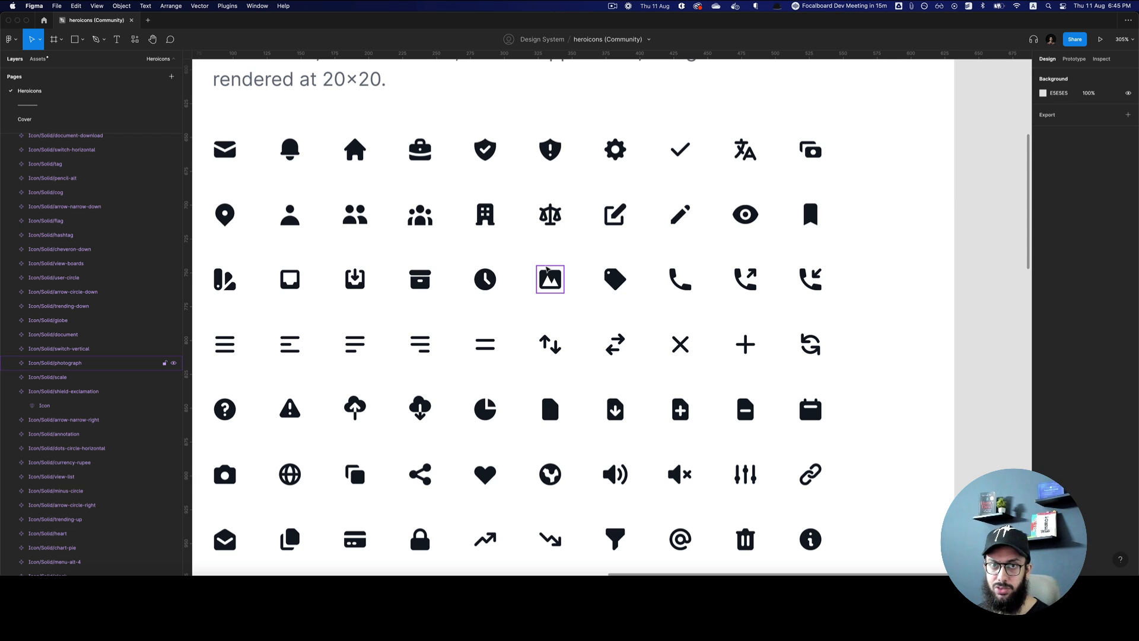
{"action": "left_click", "coordinate": [549, 279]}
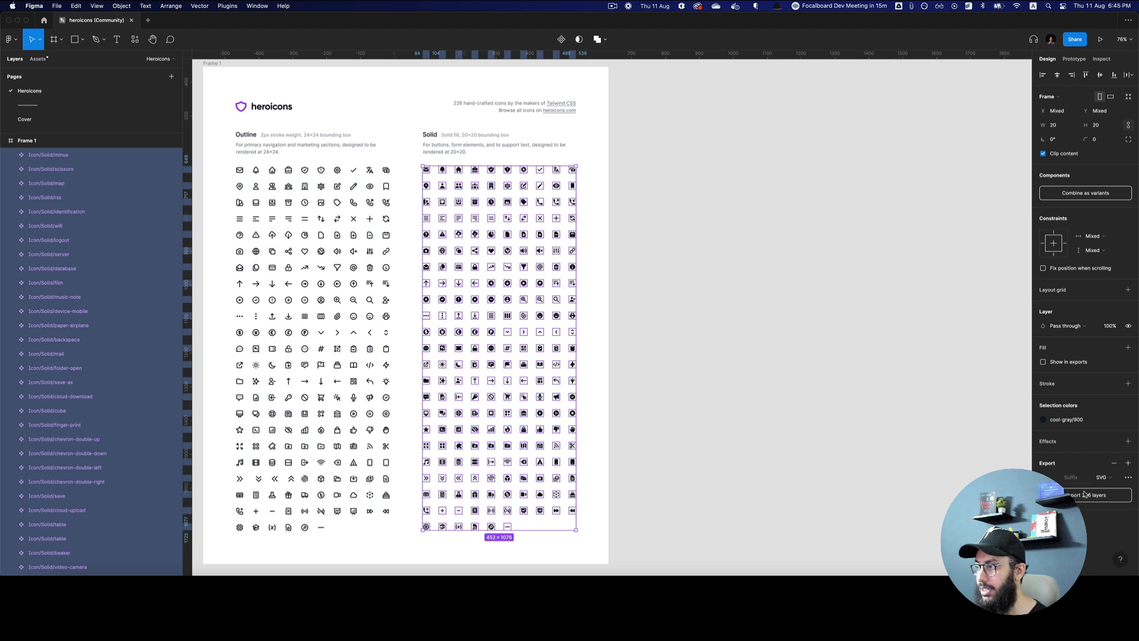
Export the 226 selected layers as SVGs into the Solid folder and view it in Finder
{"action": "left_click", "coordinate": [1086, 495]}
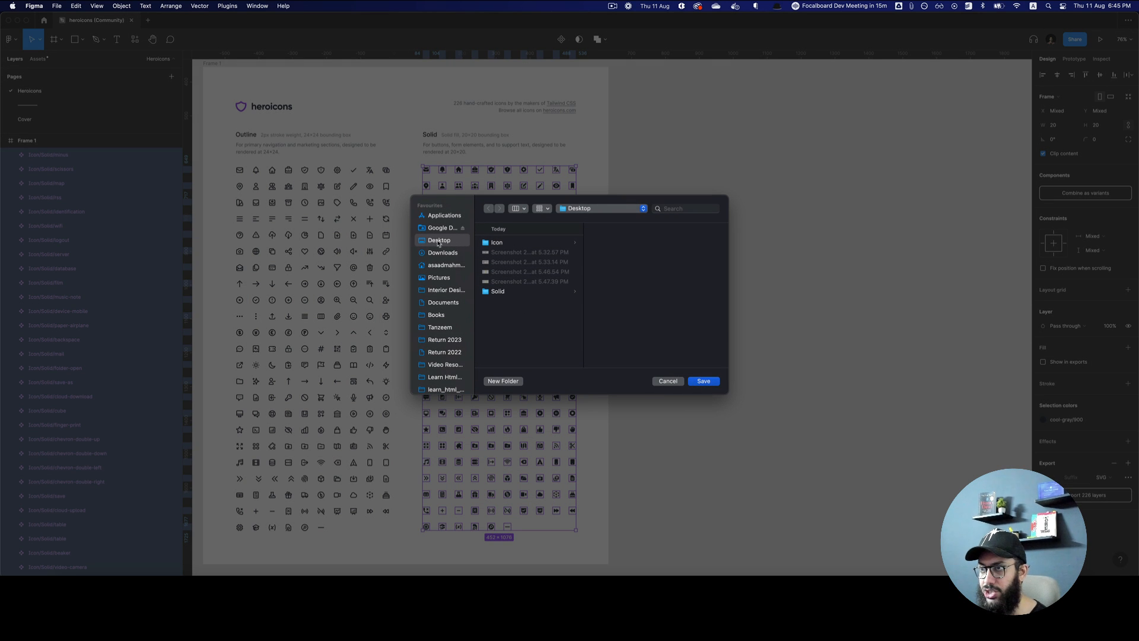
{"action": "left_click", "coordinate": [702, 381]}
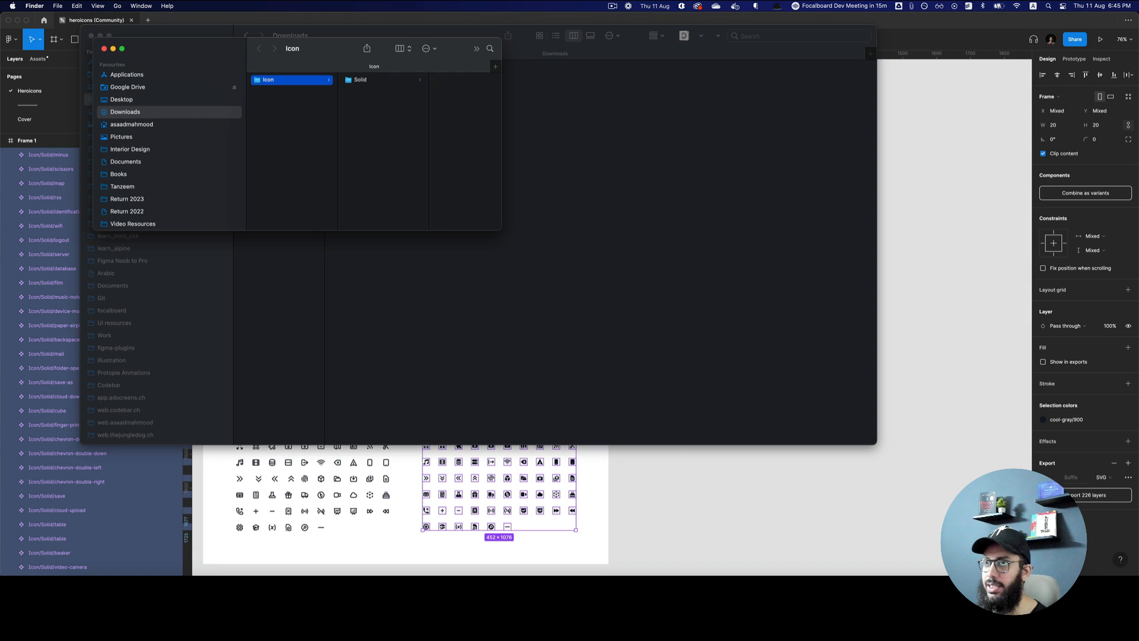
{"action": "double_click", "coordinate": [359, 79]}
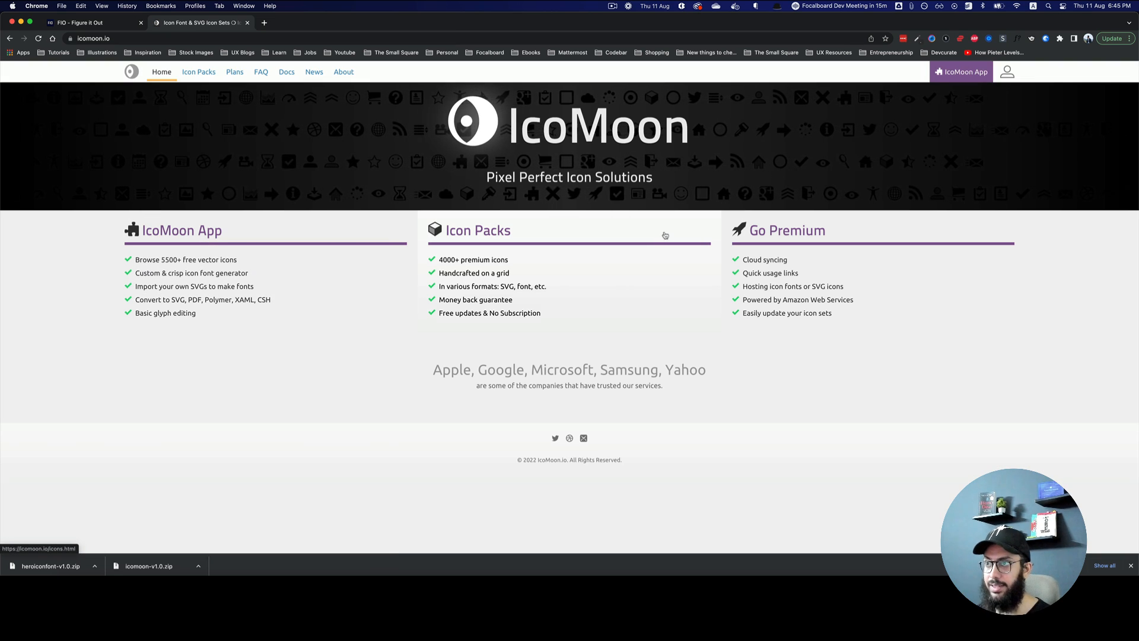
Launch the IcoMoon App and import all 226 solid SVGs from the Solid folder
{"action": "left_click", "coordinate": [961, 71]}
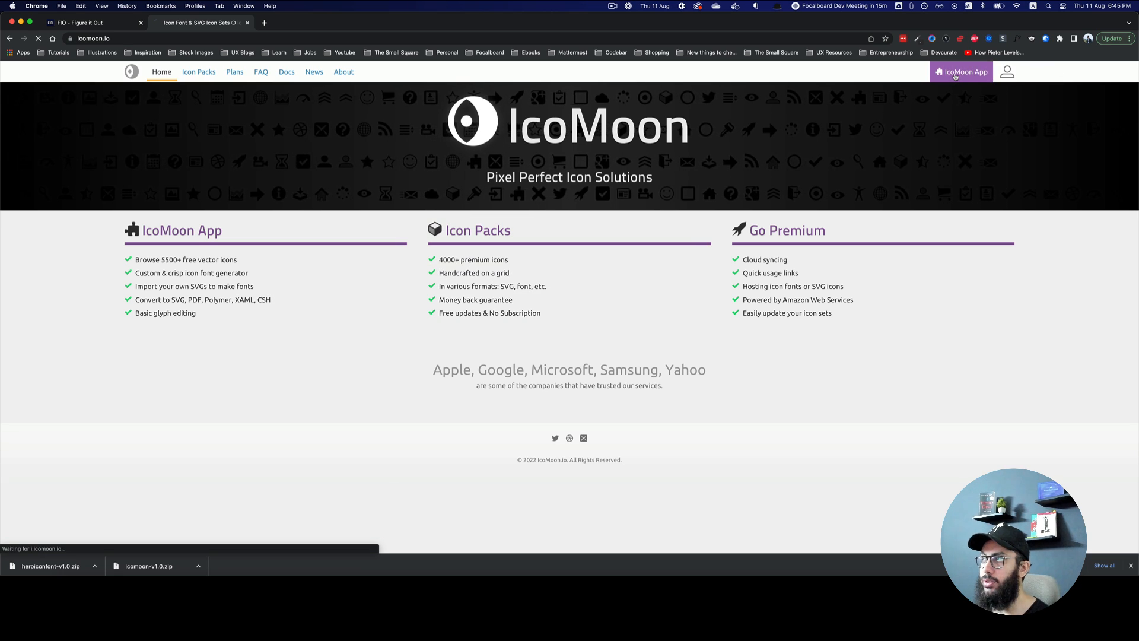
{"action": "left_click", "coordinate": [960, 71]}
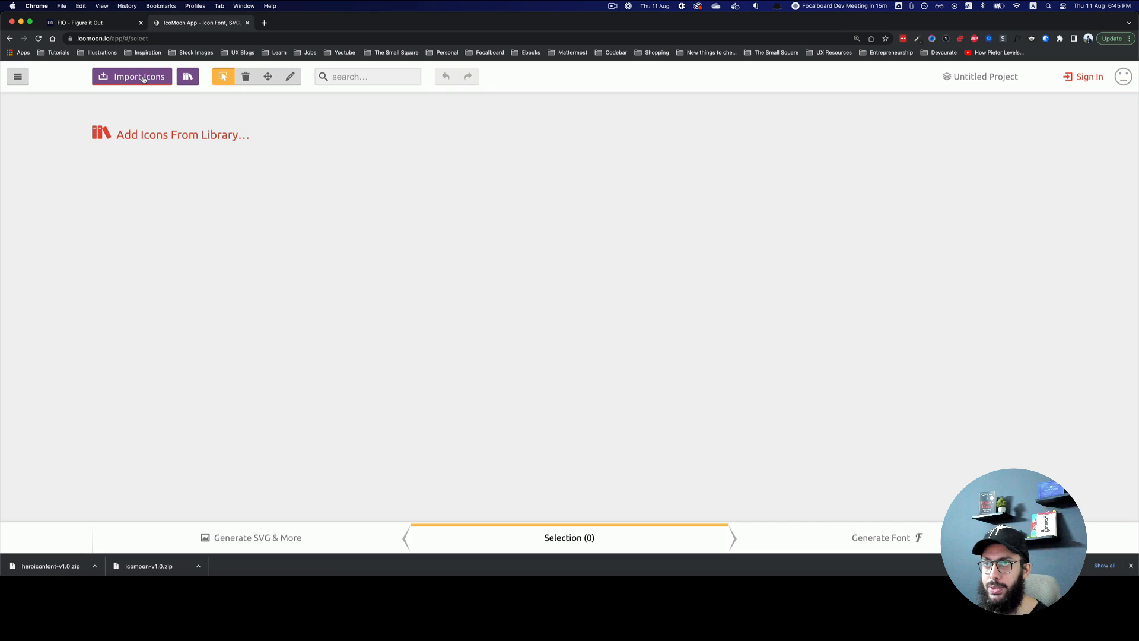
{"action": "left_click", "coordinate": [130, 76]}
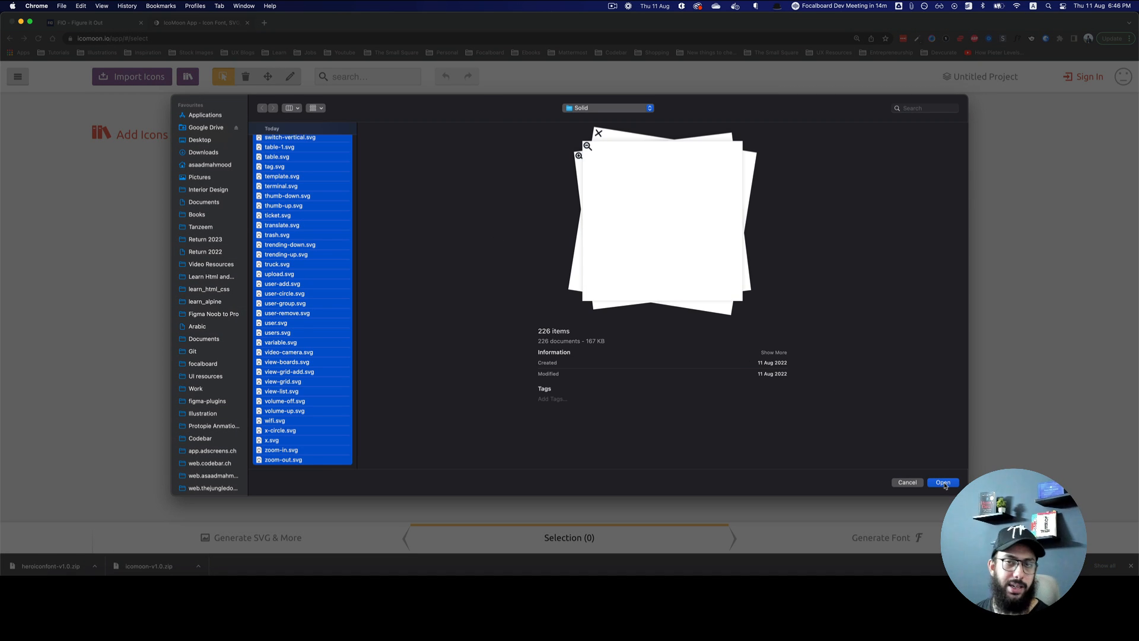
{"action": "left_click", "coordinate": [943, 482]}
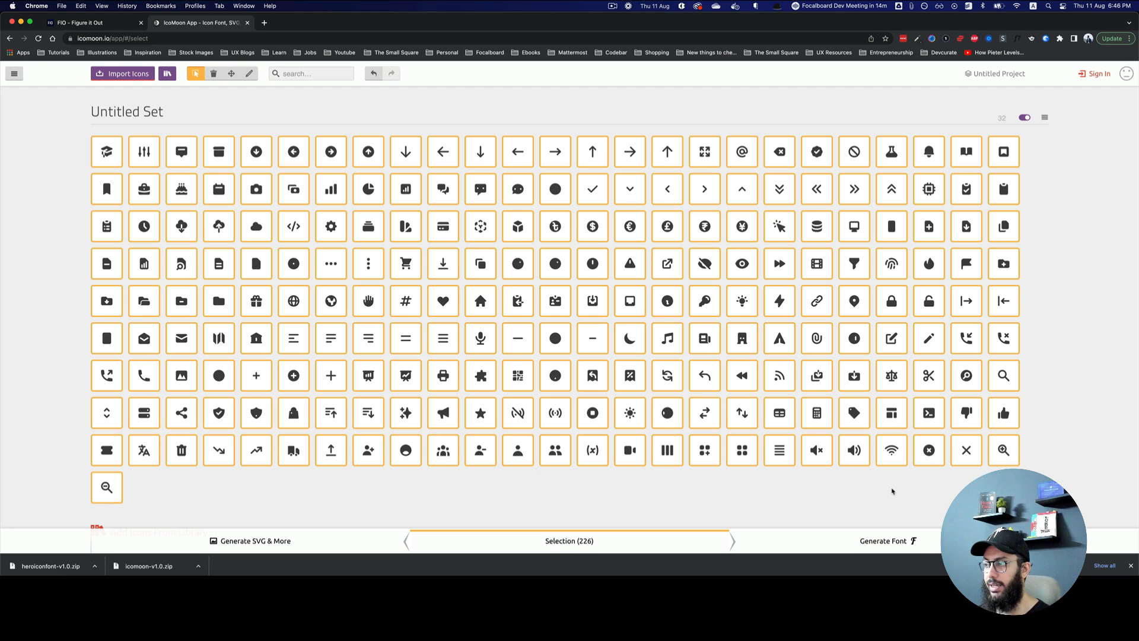
{"action": "mouse_move", "coordinate": [868, 472]}
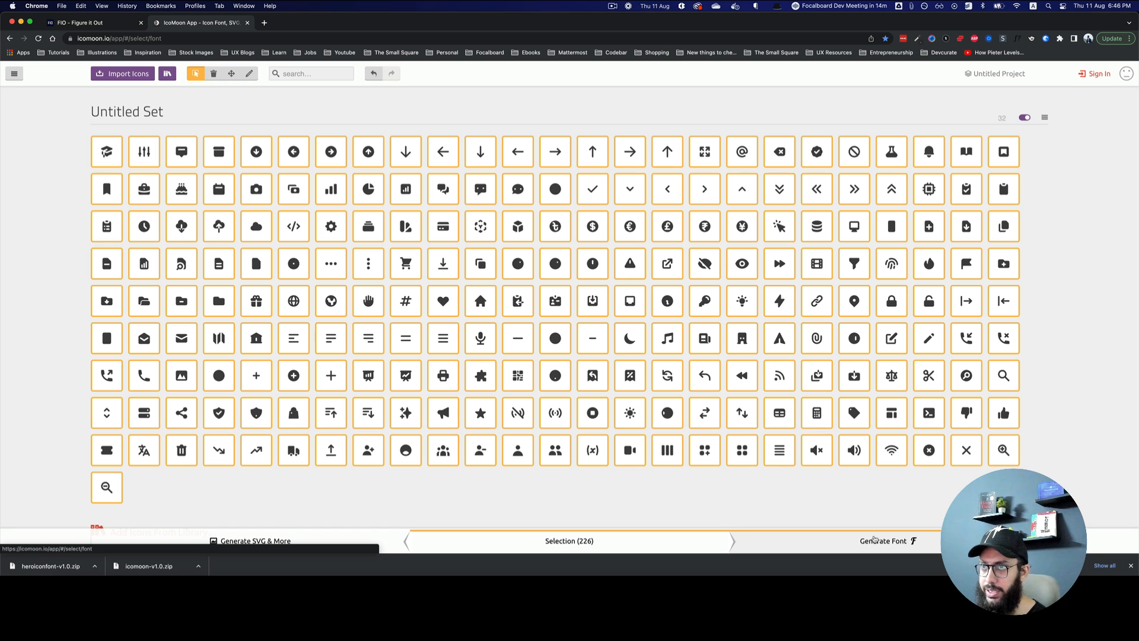
Generate a font from the 226 icons and set its Font Name to myheroicons
{"action": "left_click", "coordinate": [887, 541]}
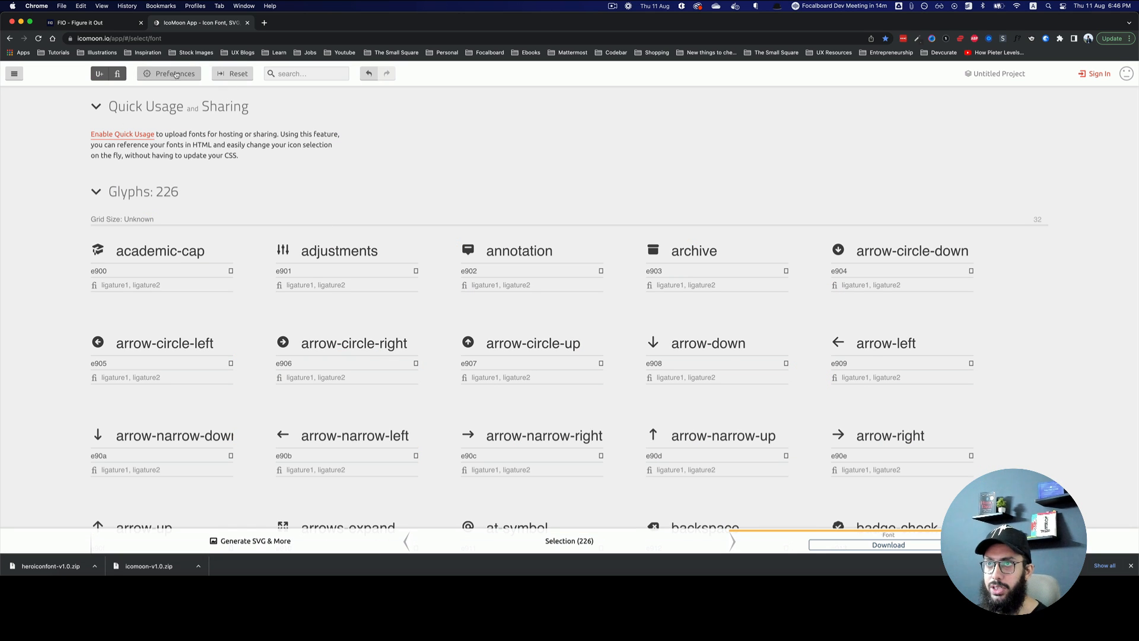
{"action": "left_click", "coordinate": [174, 74]}
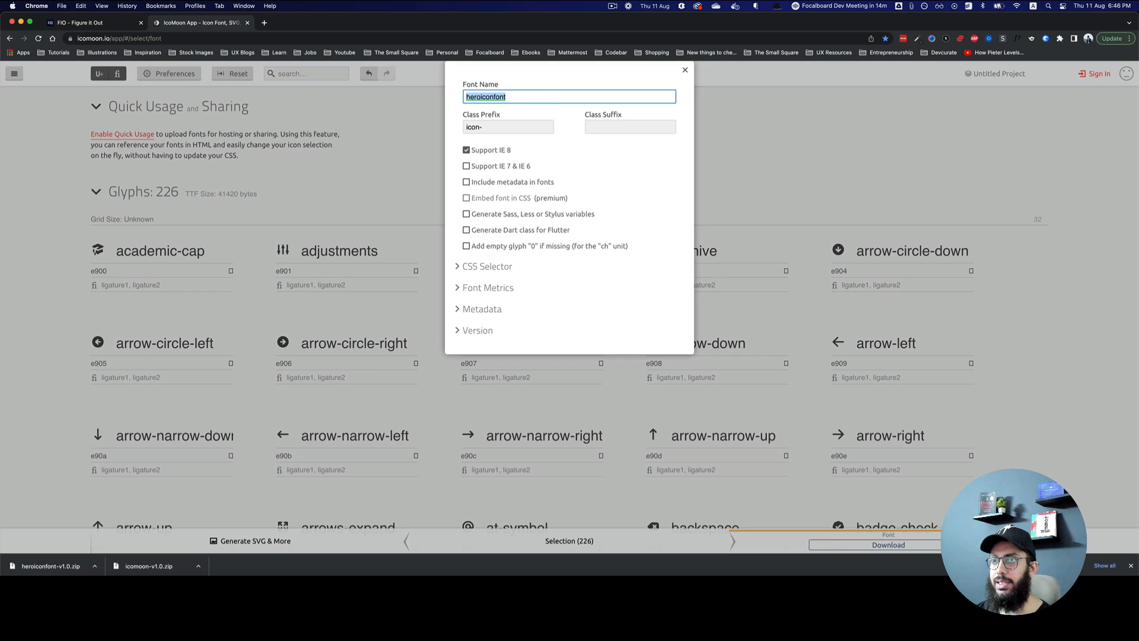
{"action": "type", "text": "icomoon"}
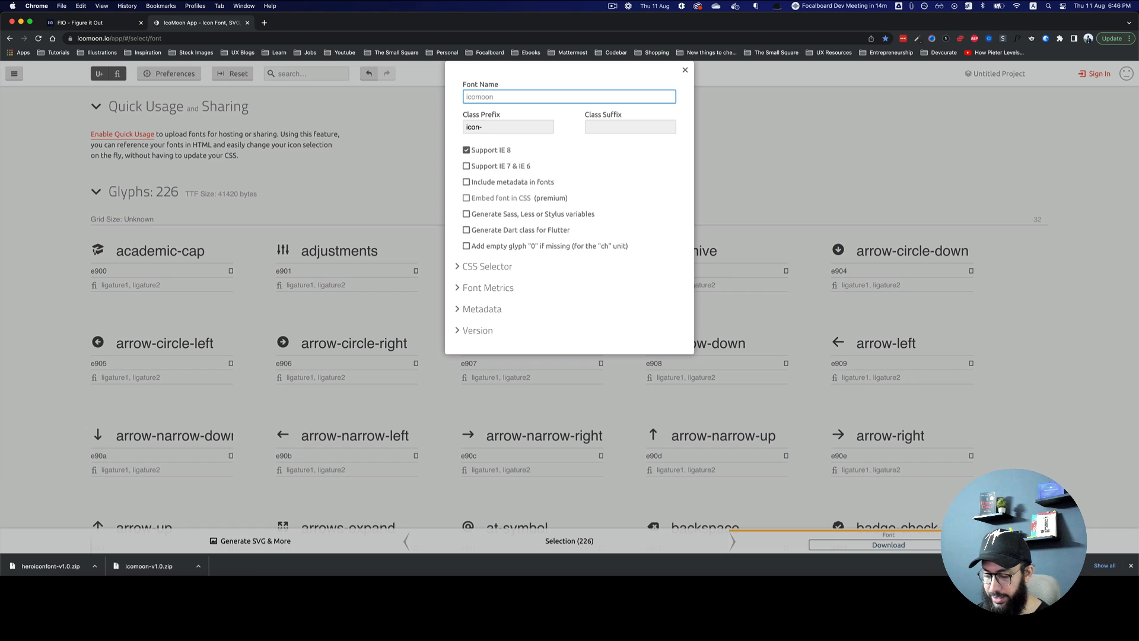
{"action": "type", "text": "hero"}
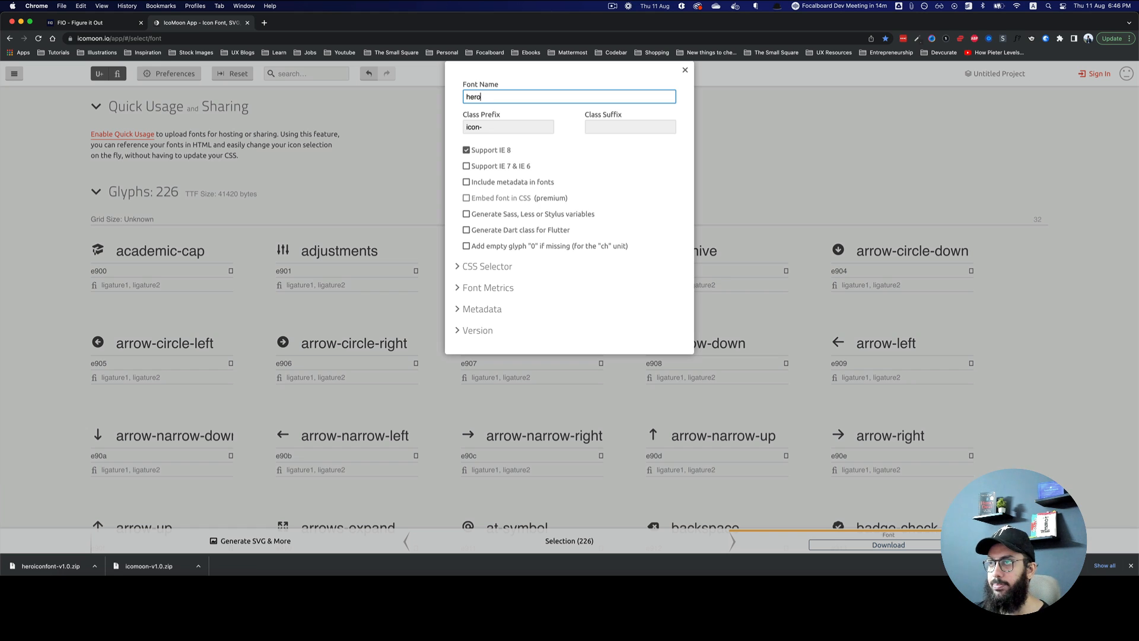
{"action": "type", "text": "myheroicons"}
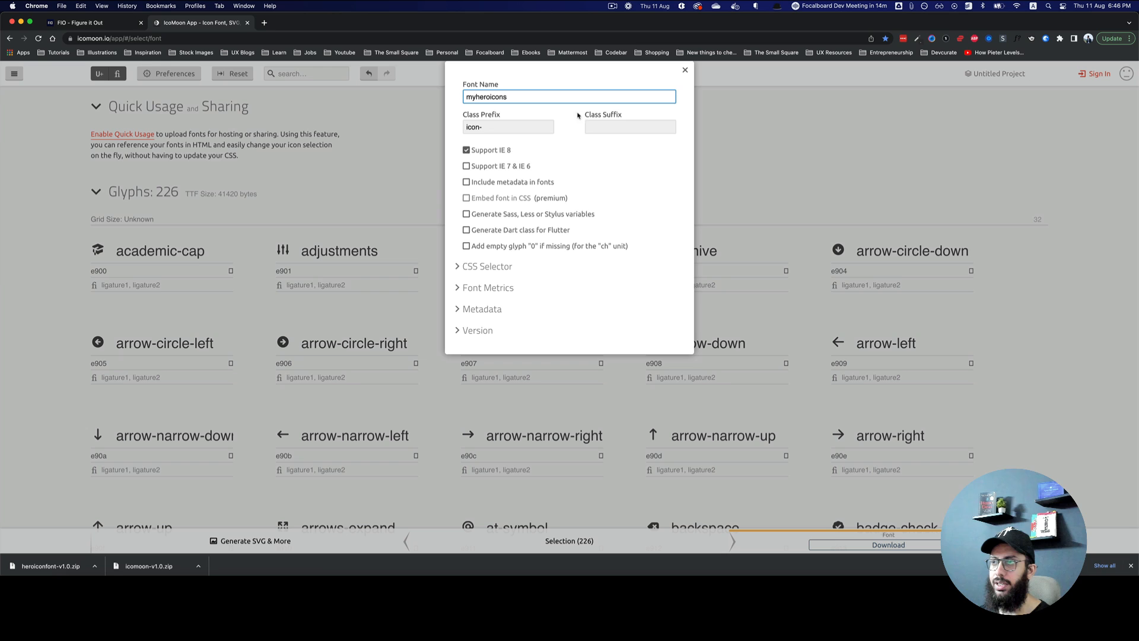
{"action": "left_click", "coordinate": [683, 70]}
{"action": "type", "text": "con"}
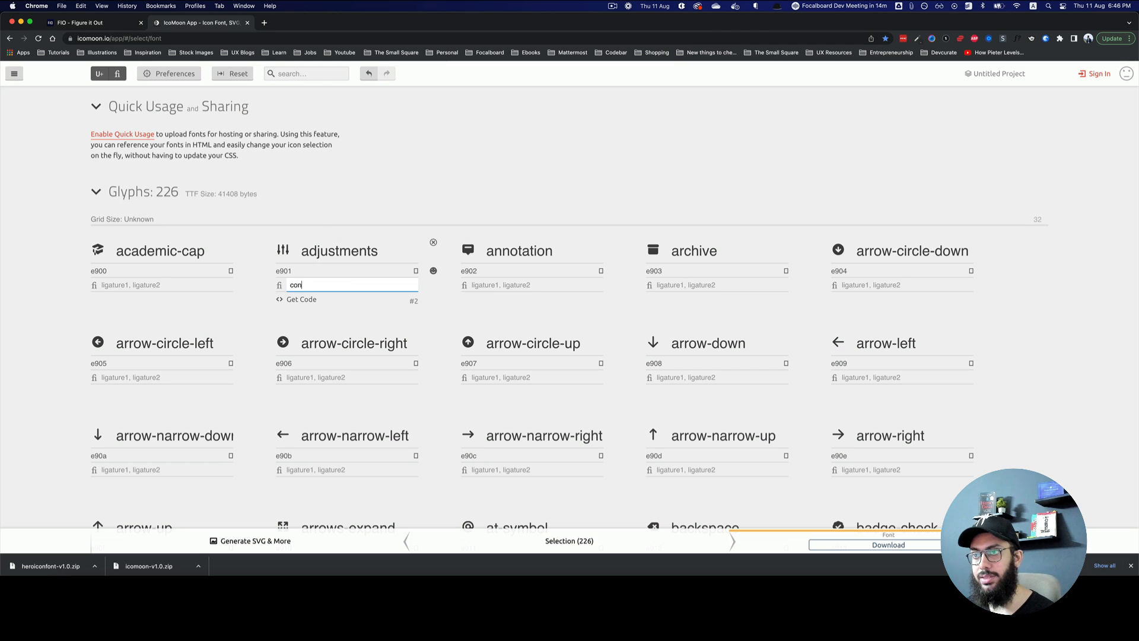
Give the adjustments glyph the ligatures 'adjustments, controls' and the arrows their own names
{"action": "type", "text": "adjust"}
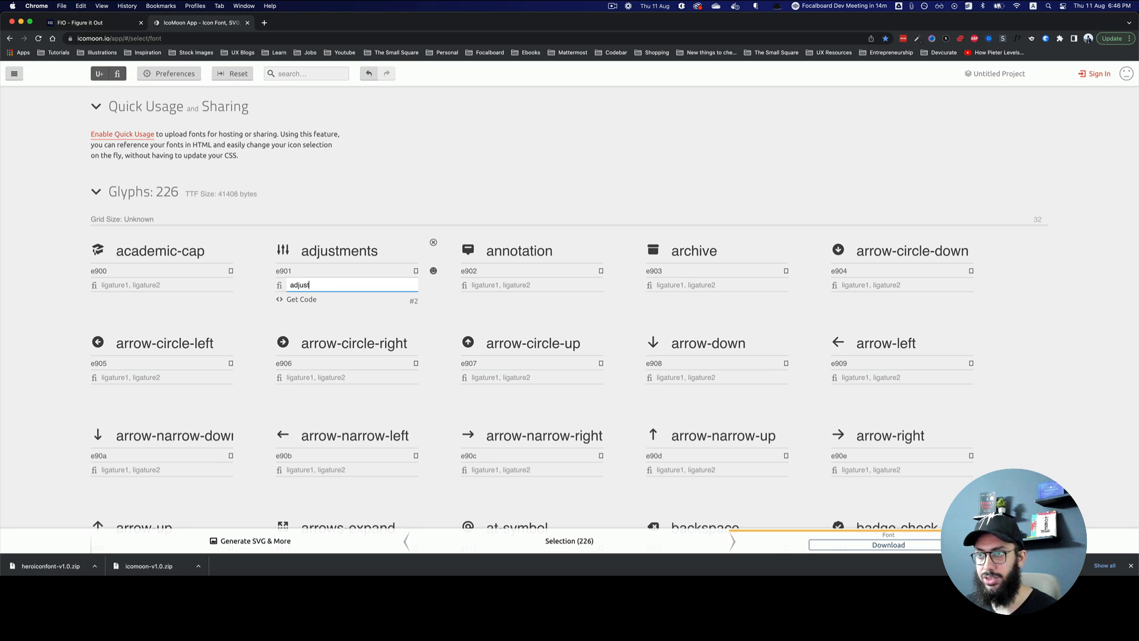
{"action": "type", "text": "adjustments, controls"}
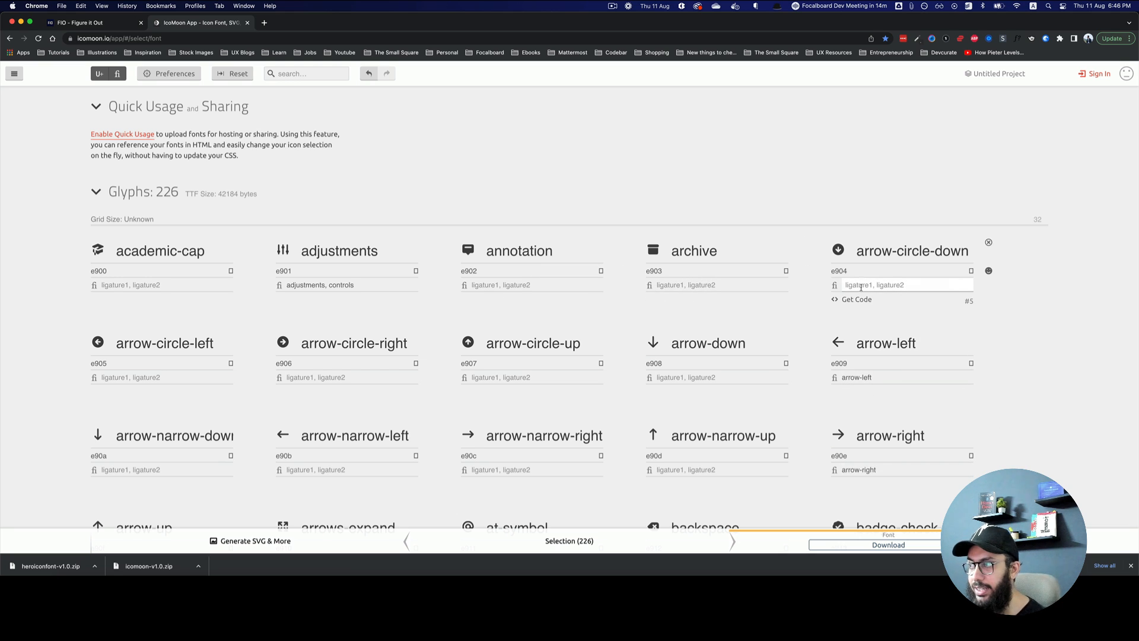
{"action": "left_click", "coordinate": [911, 252]}
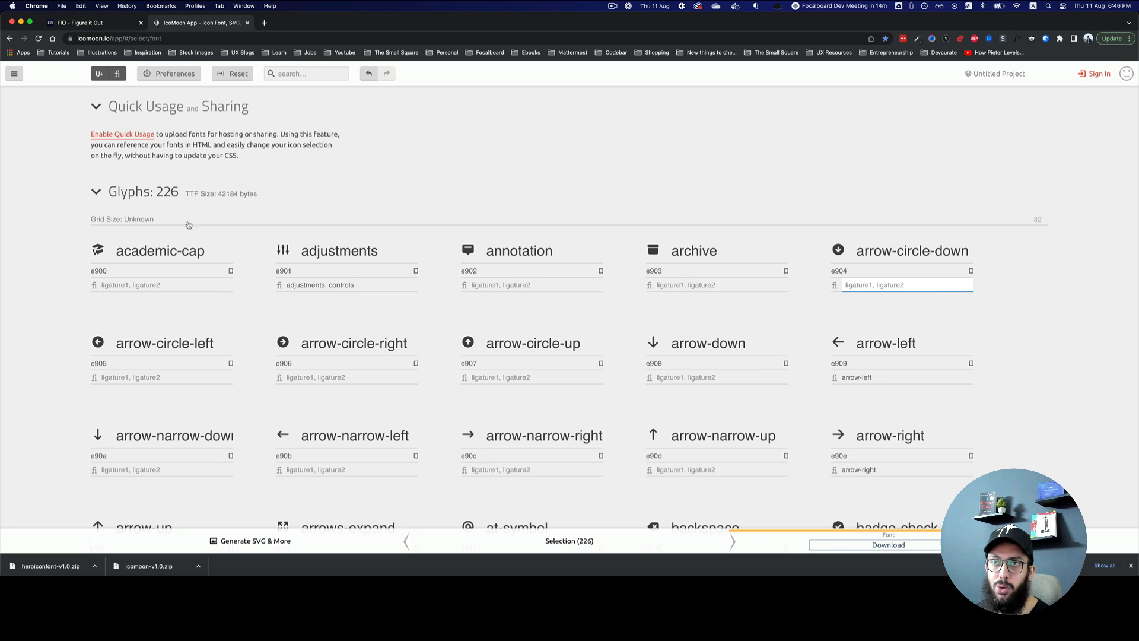
{"action": "mouse_move", "coordinate": [117, 73]}
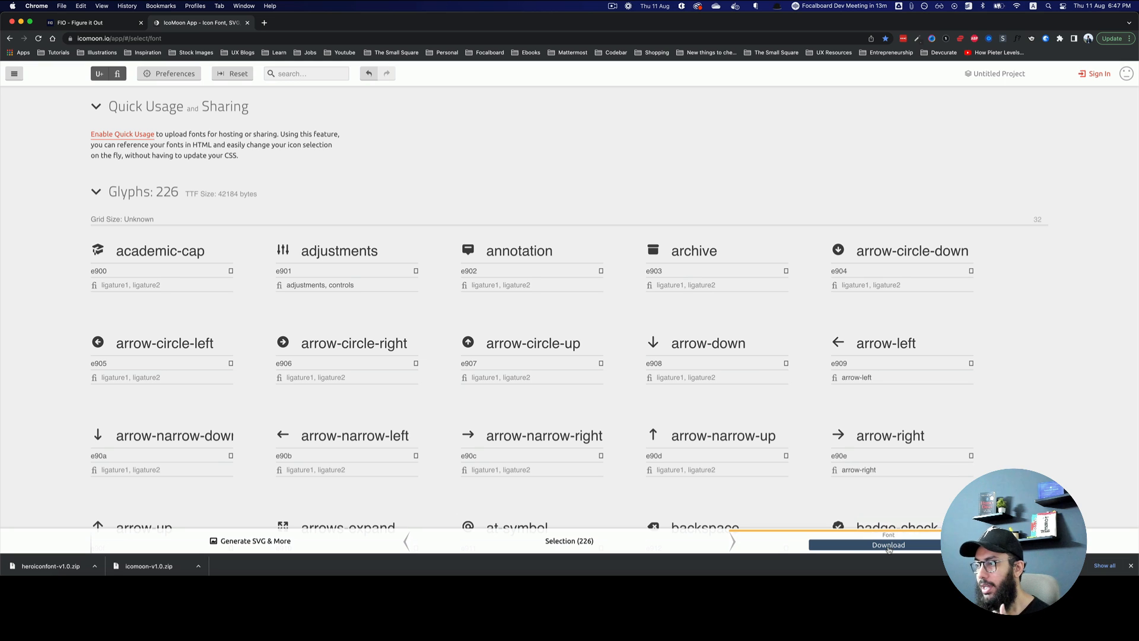
Download the myheroicons package and install myheroicons.ttf via Font Book
{"action": "left_click", "coordinate": [887, 544]}
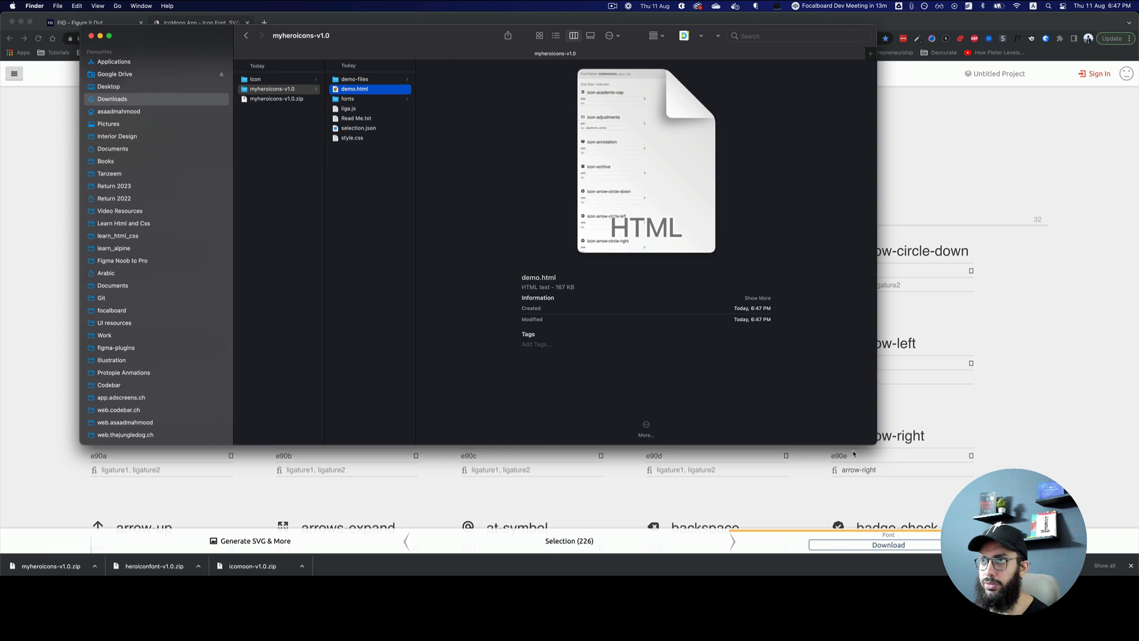
{"action": "left_click", "coordinate": [346, 99]}
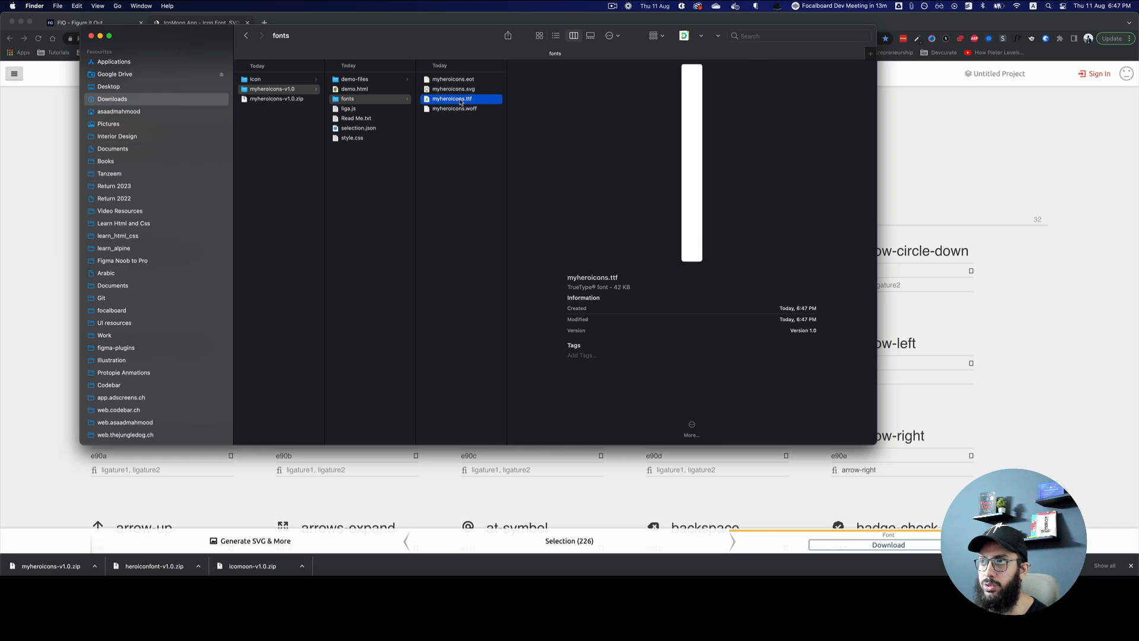
{"action": "double_click", "coordinate": [451, 98]}
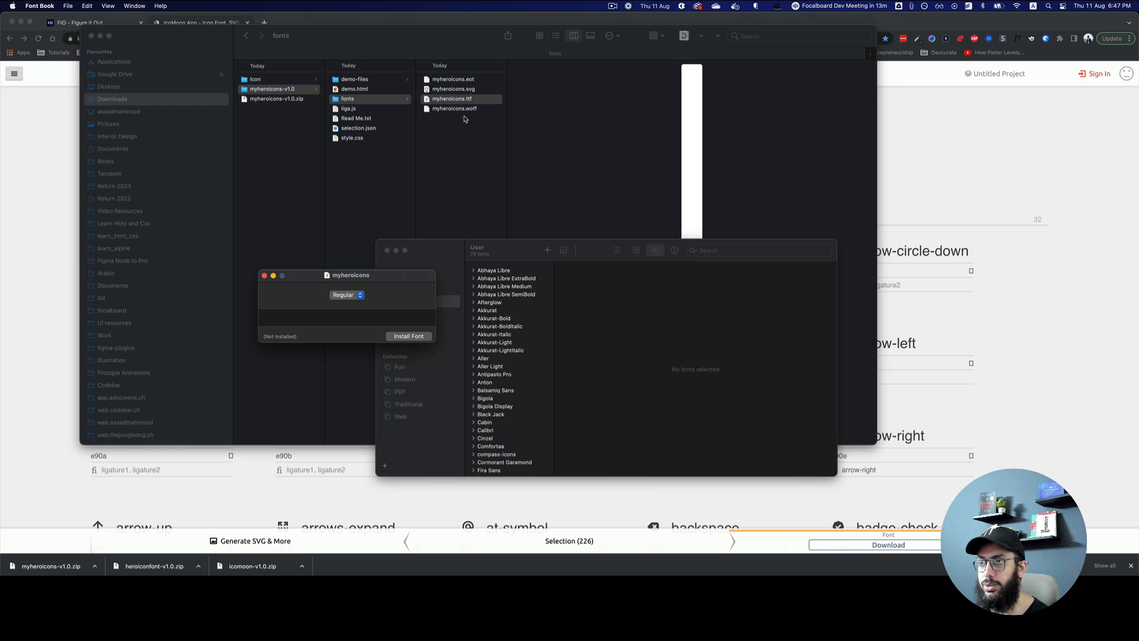
{"action": "left_click", "coordinate": [408, 336]}
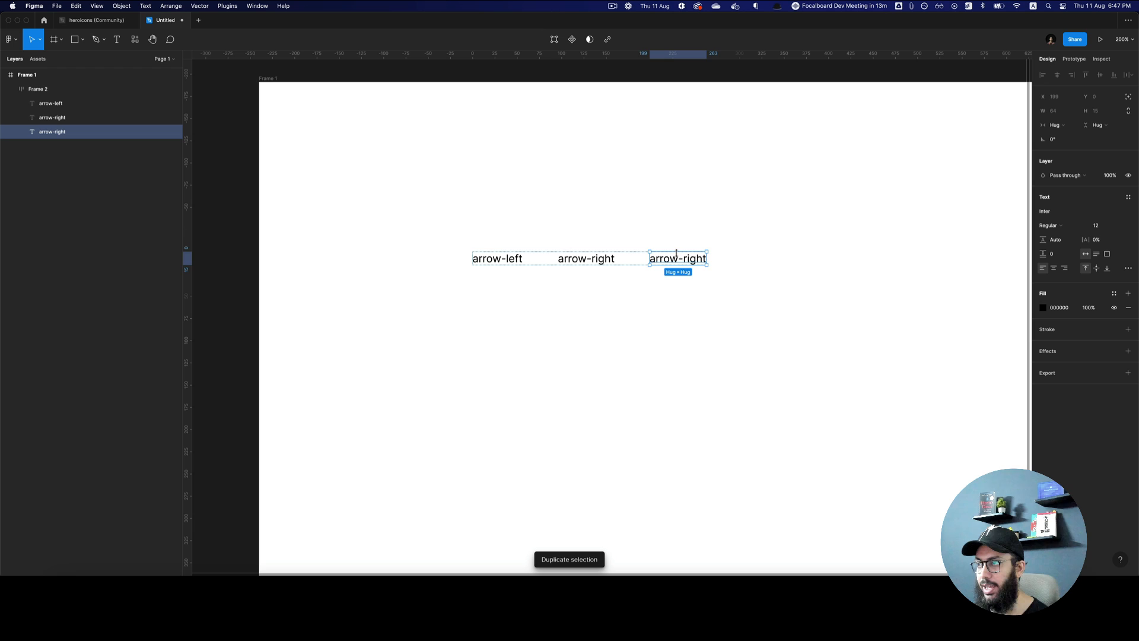
Add adjustments and controls text layers beside the arrows and select all four layers
{"action": "type", "text": "adjustments"}
{"action": "type", "text": "controls"}
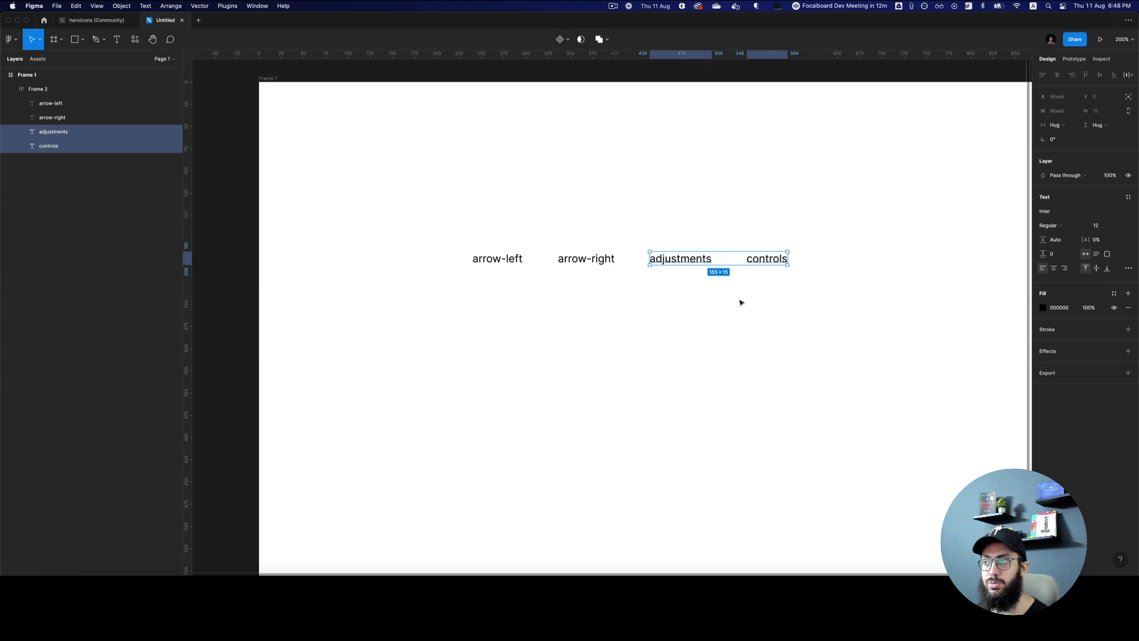
{"action": "left_click", "coordinate": [37, 88]}
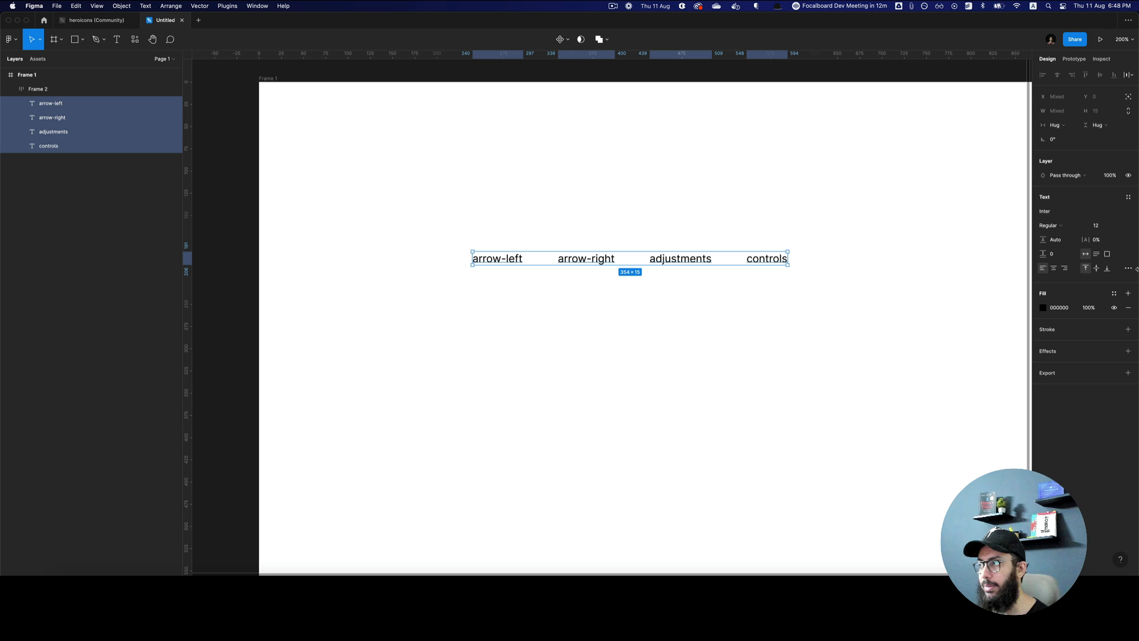
{"action": "left_click", "coordinate": [1056, 211]}
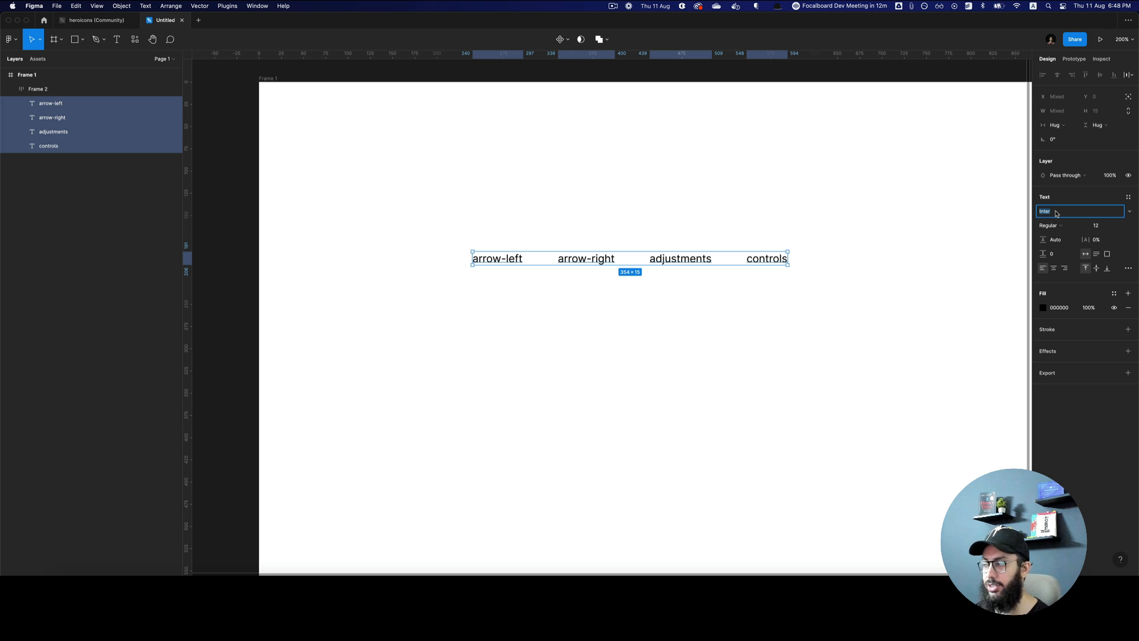
Set the four text layers' font to myheroicons so the words render as icons
{"action": "type", "text": "MyN"}
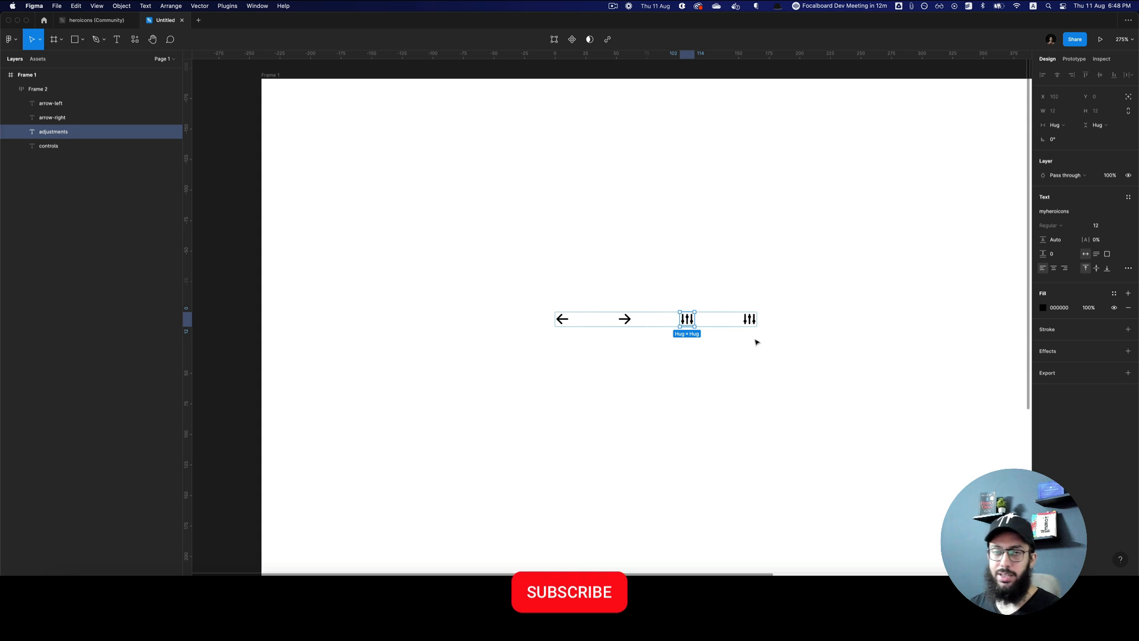
{"action": "left_click", "coordinate": [569, 591]}
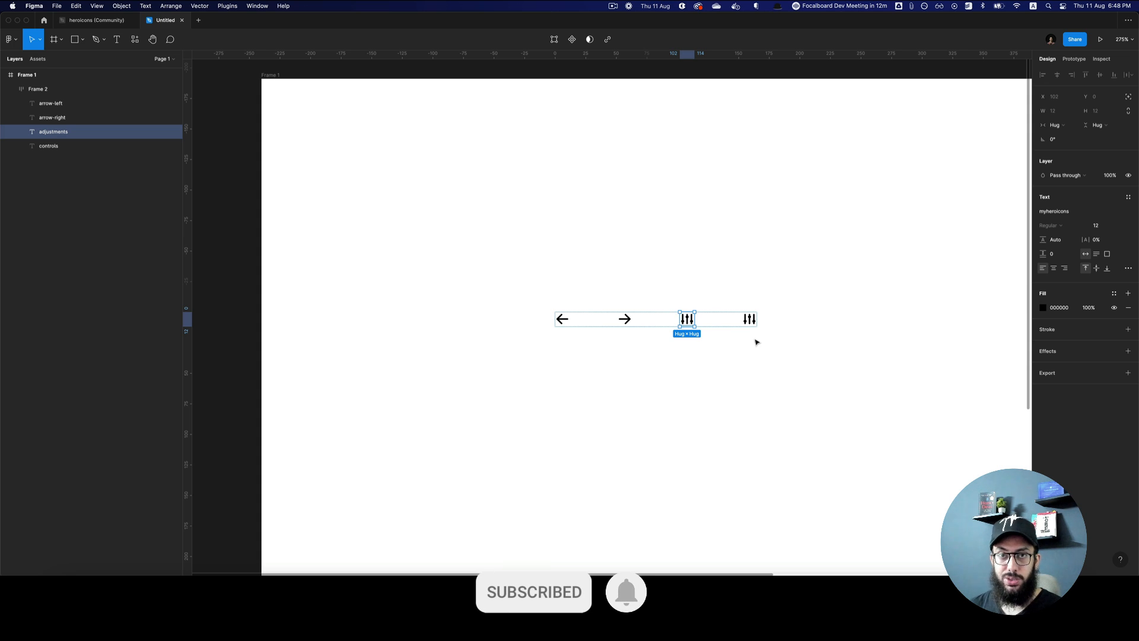